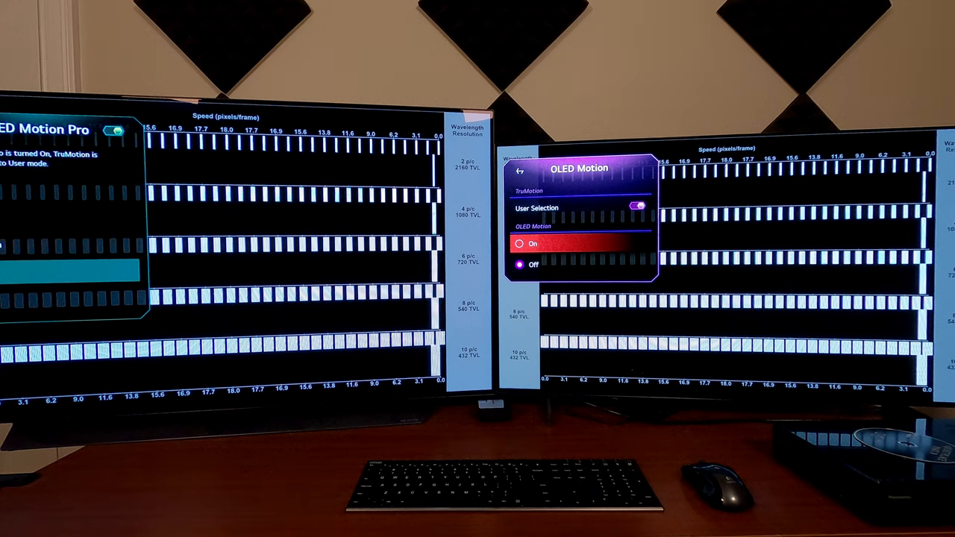
# From the Game Dashboard, reach Game Optimizer and show the OLED Motion On/Off choice, currently off
pyautogui.click(519, 170)
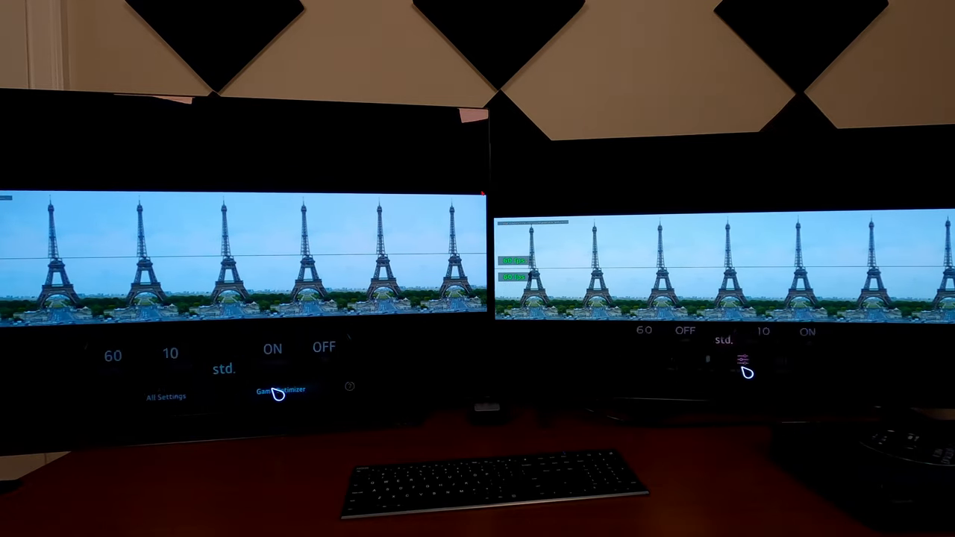
pyautogui.click(280, 391)
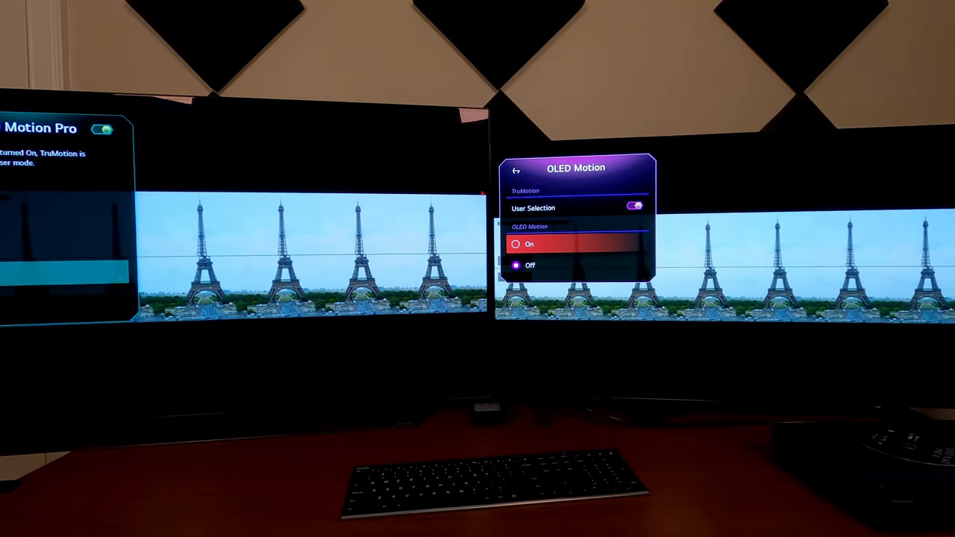
pyautogui.click(515, 171)
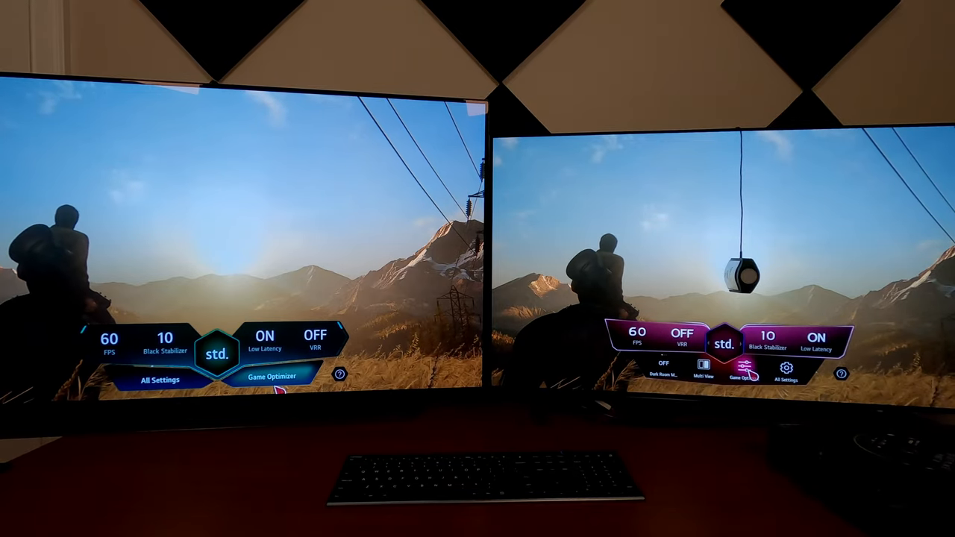
pyautogui.click(741, 367)
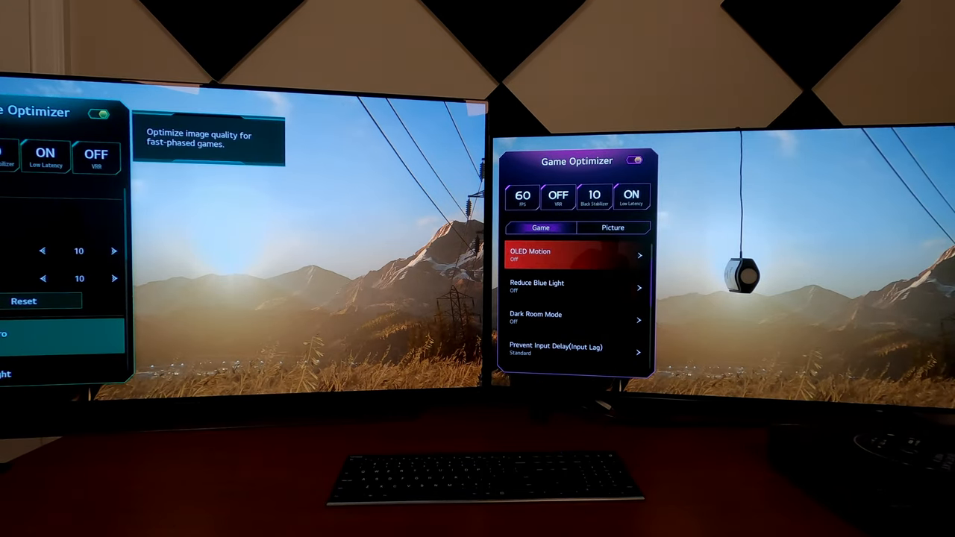
pyautogui.click(574, 254)
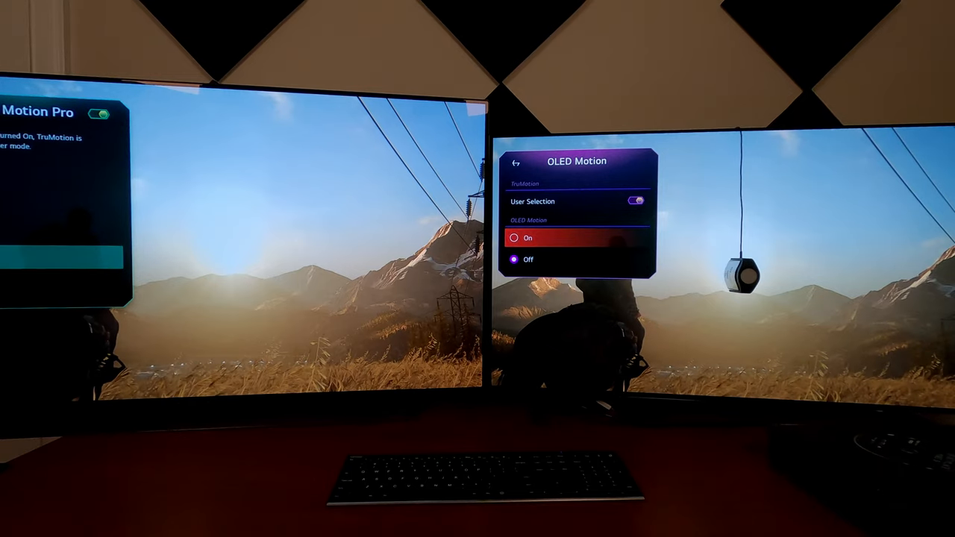